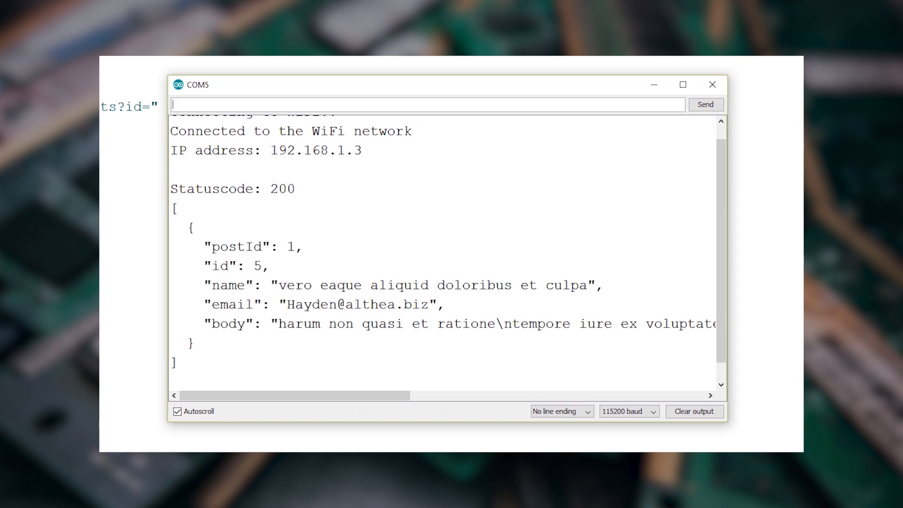
Close the COM5 Serial Monitor showing the GET response to return to the sketch
click(711, 84)
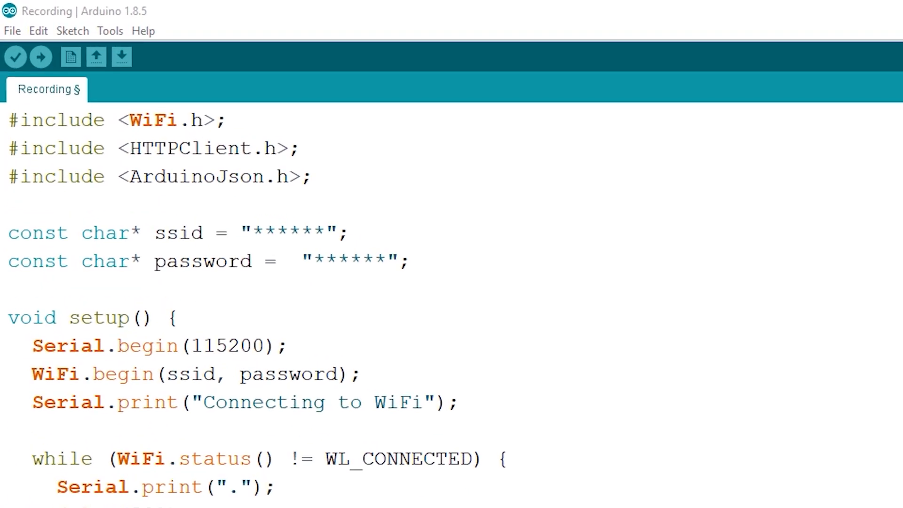
Declare char jsonOutput[128]; below the password constant and scroll to loop()
text(char jsonOutput[128];)
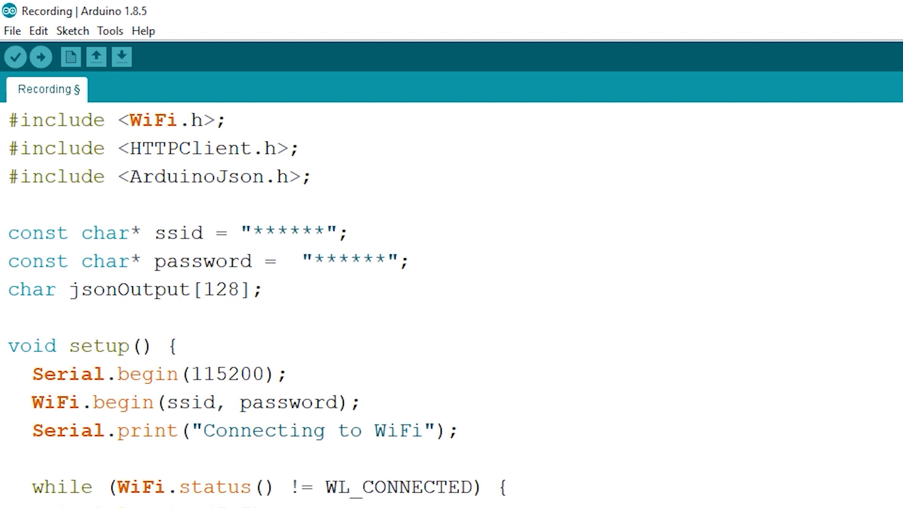
scroll(down, 3)
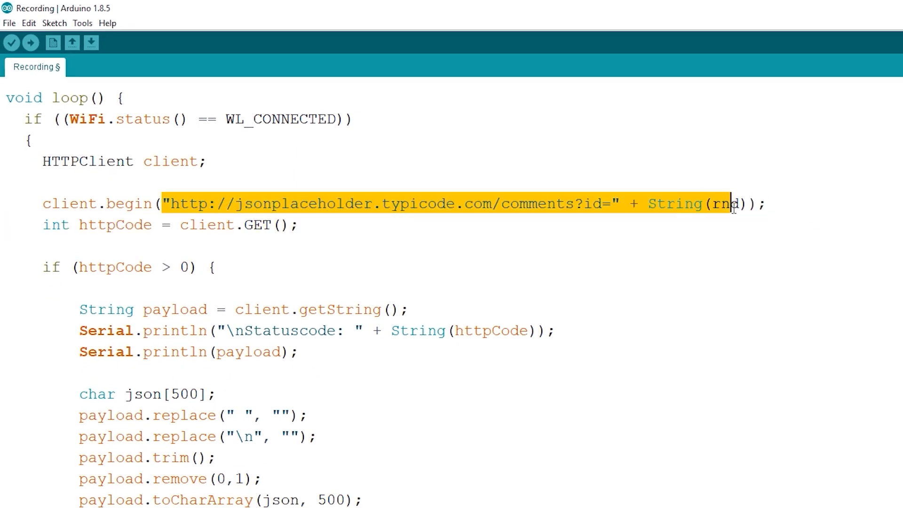
key(Delete)
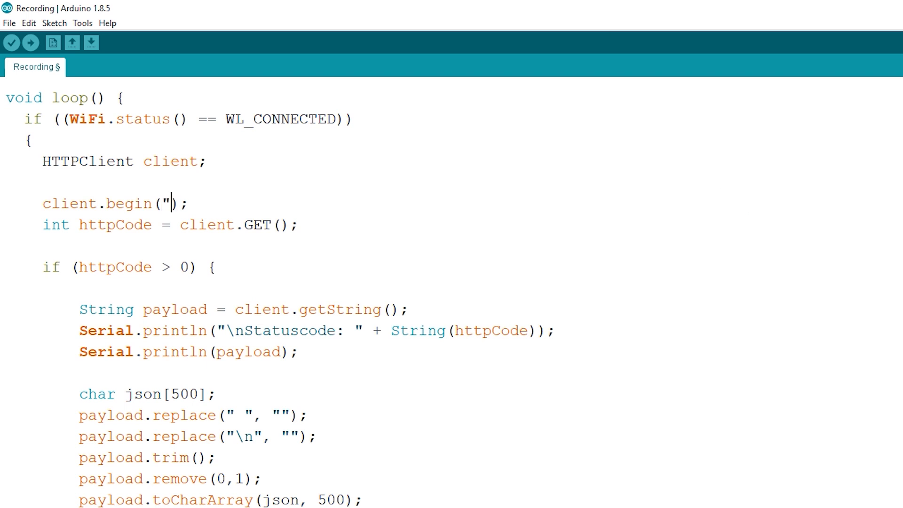
text(http://jsonplaceholder.typicode.com/posts")
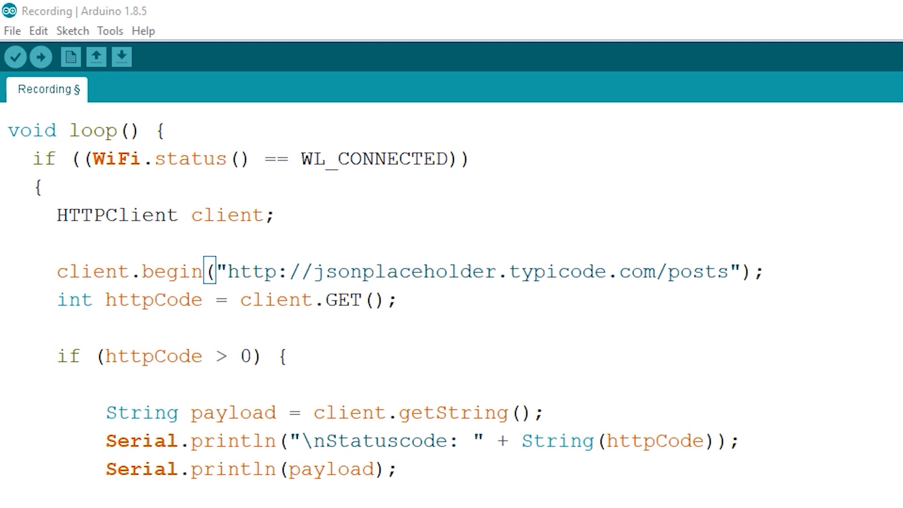
text(client.addHeader("Content-Type", "application/json");)
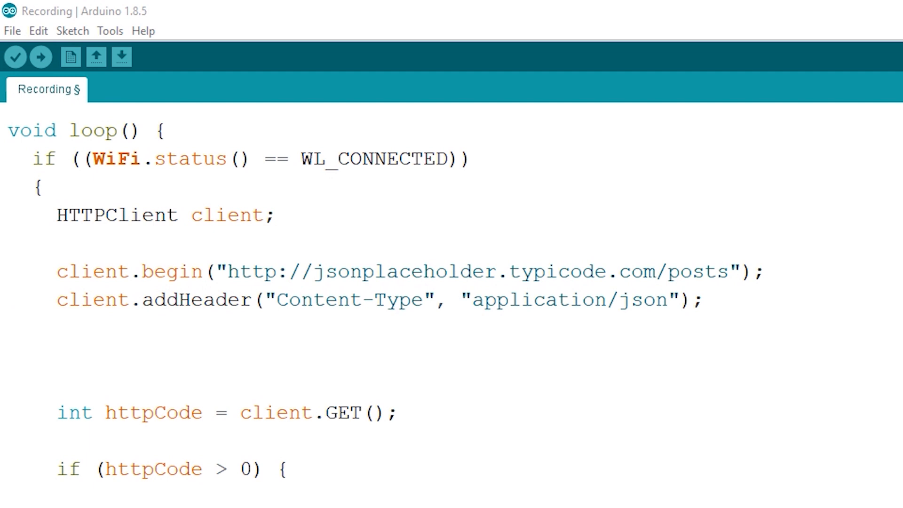
Add CAPACITY = JSON_OBJECT_SIZE(1), a StaticJsonDocument and object with title "Subscribe to Asali"
text(const size_t CAPACITY = JSON_OBJECT_SIZE(1);)
text(StaticJsonDocument<CAPACITY> doc;)
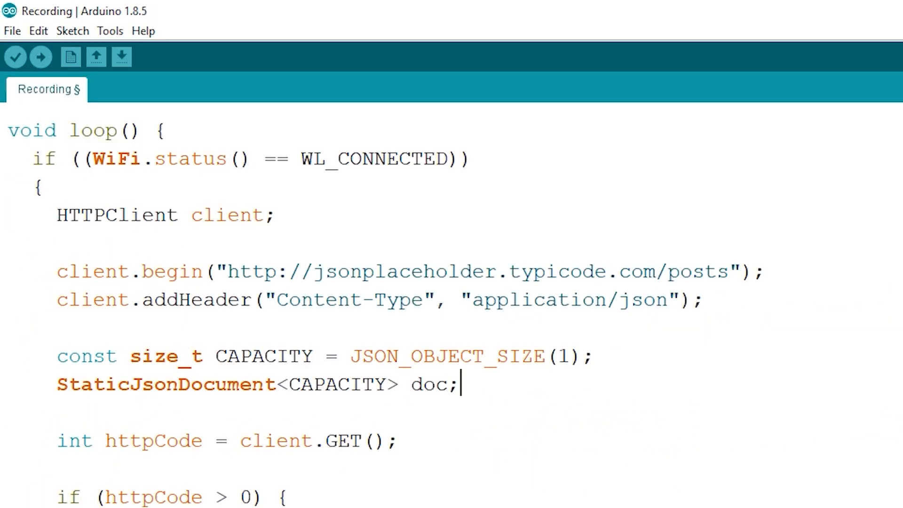
text(JsonObject object = doc.to<JsonObject>();)
text(object["title"] = "Subscribe to Asali";)
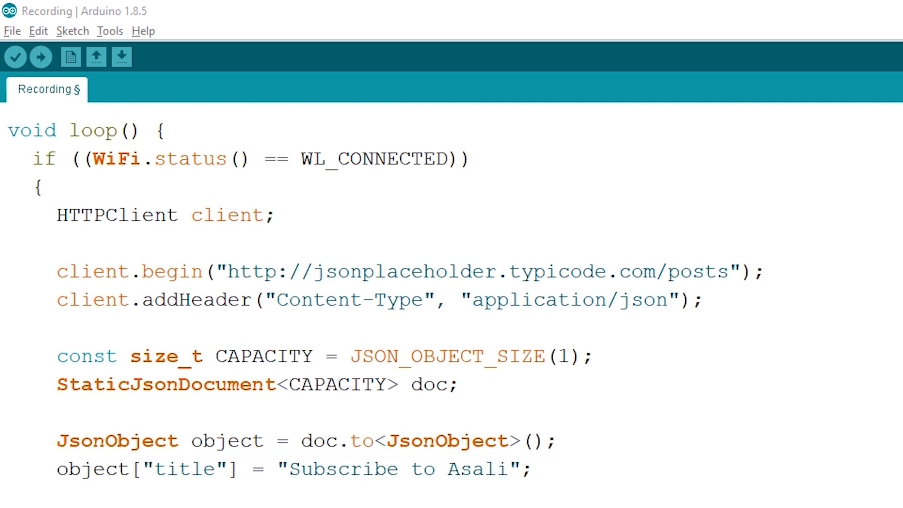
Serialize doc into jsonOutput and send it with client.POST(String(jsonOutput)) instead of GET
scroll(down, 3)
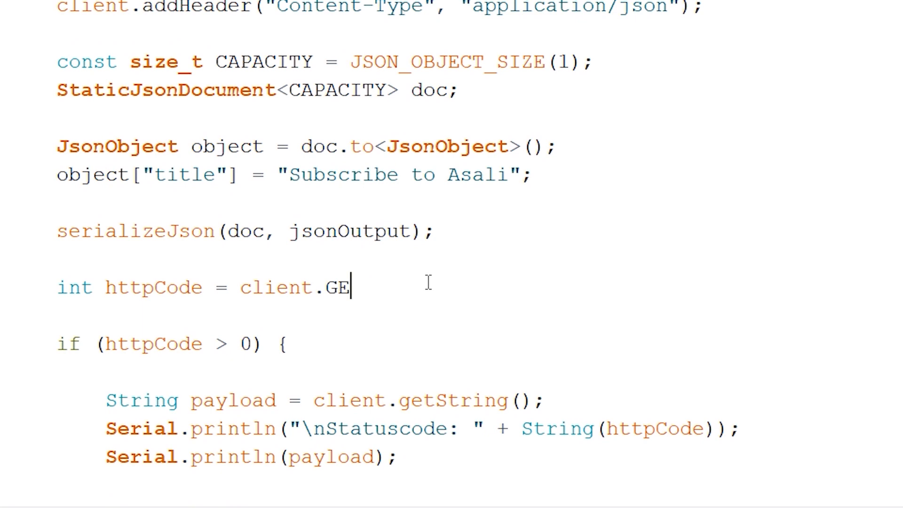
text(POST(String(jsonOutput));)
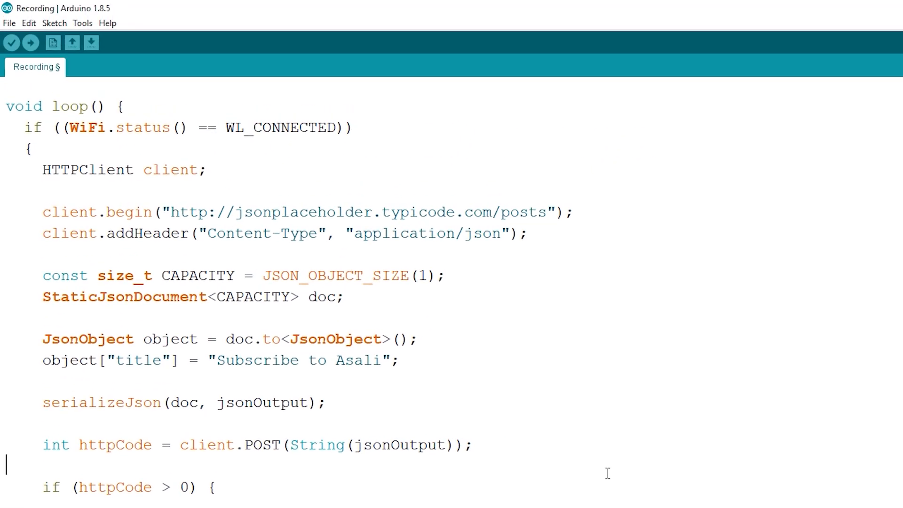
scroll(down, 3)
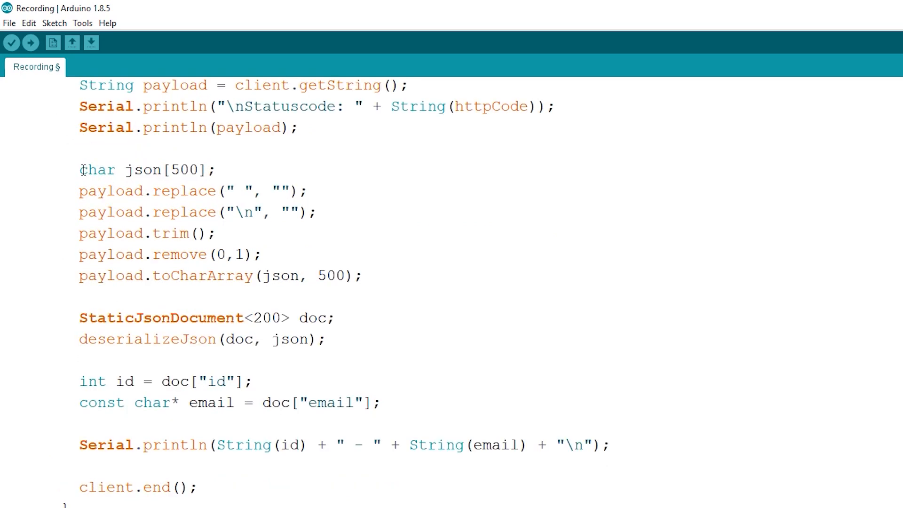
Delete the old deserializeJson block through the id/email println and upload to the ESP32
drag(80, 169, 529, 444)
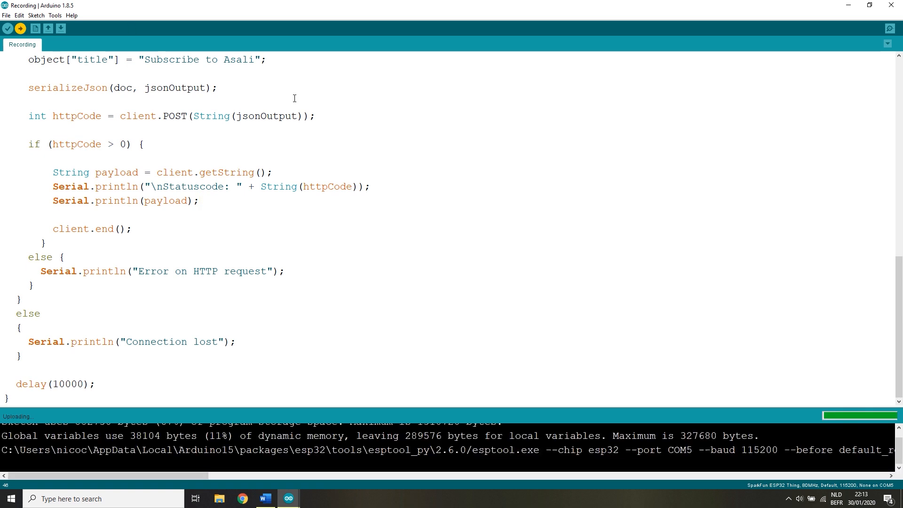
Open Tools > Serial Monitor to see the ESP32 connect with IP 192.168.2.8
click(54, 15)
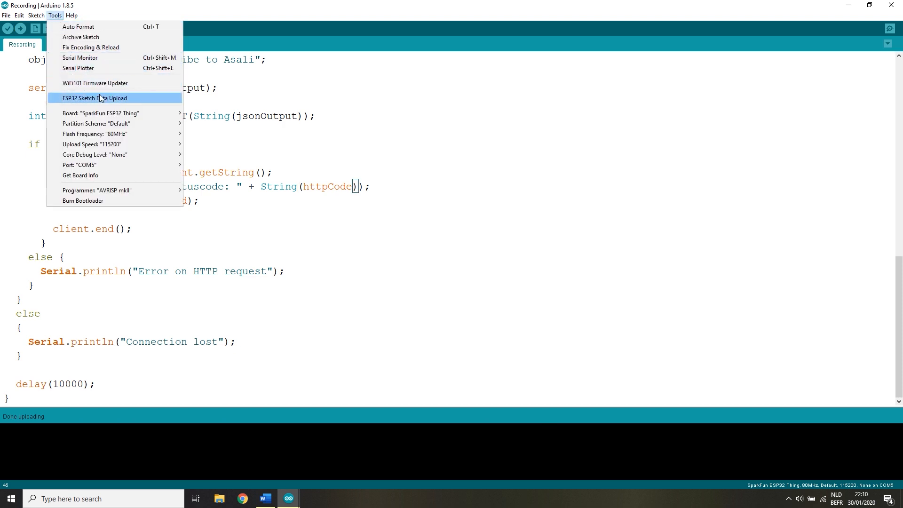
click(80, 58)
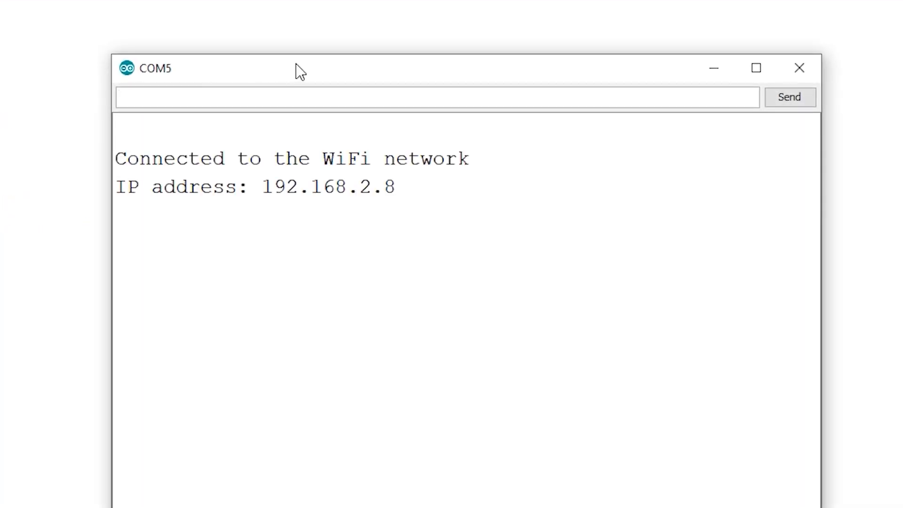